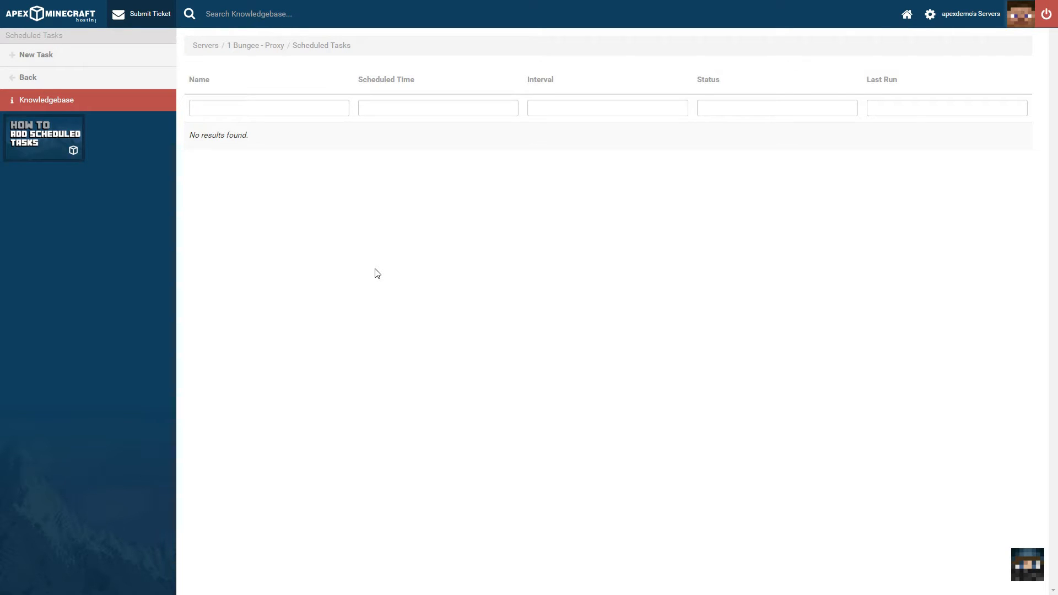
mouse_move(155, 246)
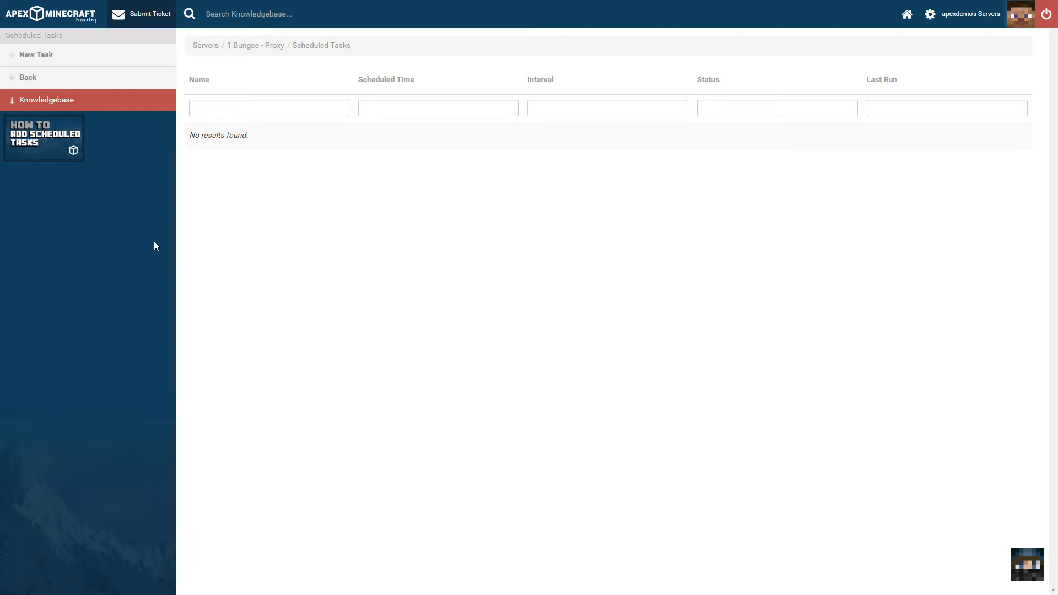
mouse_move(569, 207)
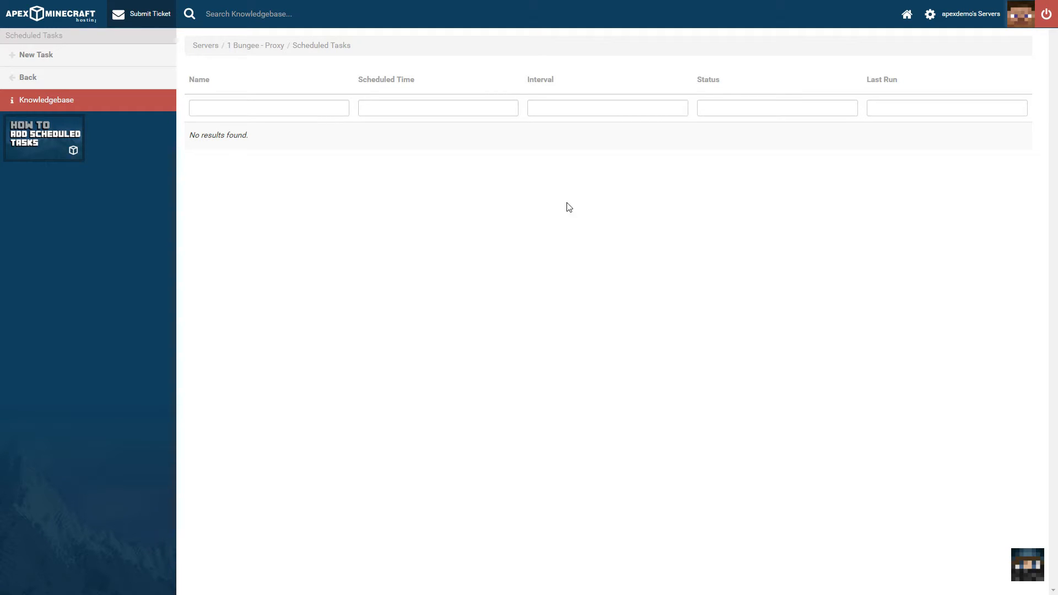
mouse_move(492, 329)
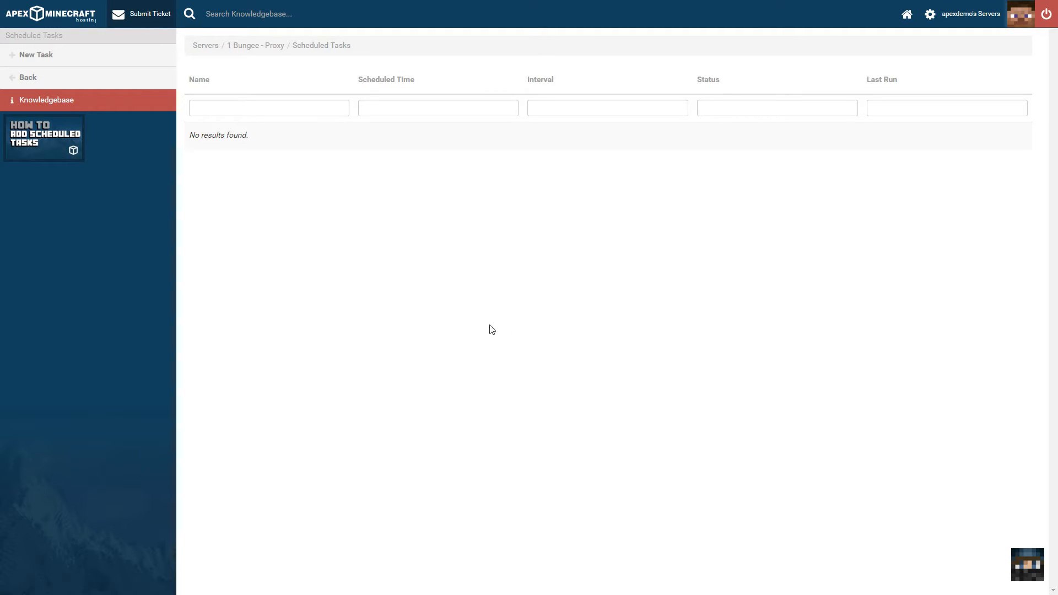
mouse_move(639, 336)
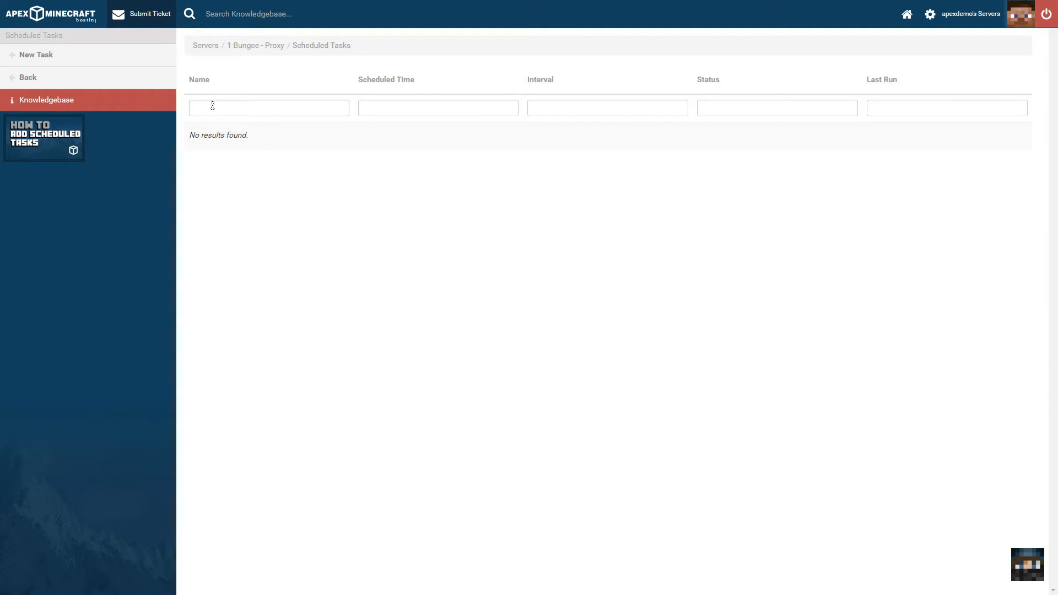
Step: Start a new scheduled task and name it 'Backup'
left_click(35, 56)
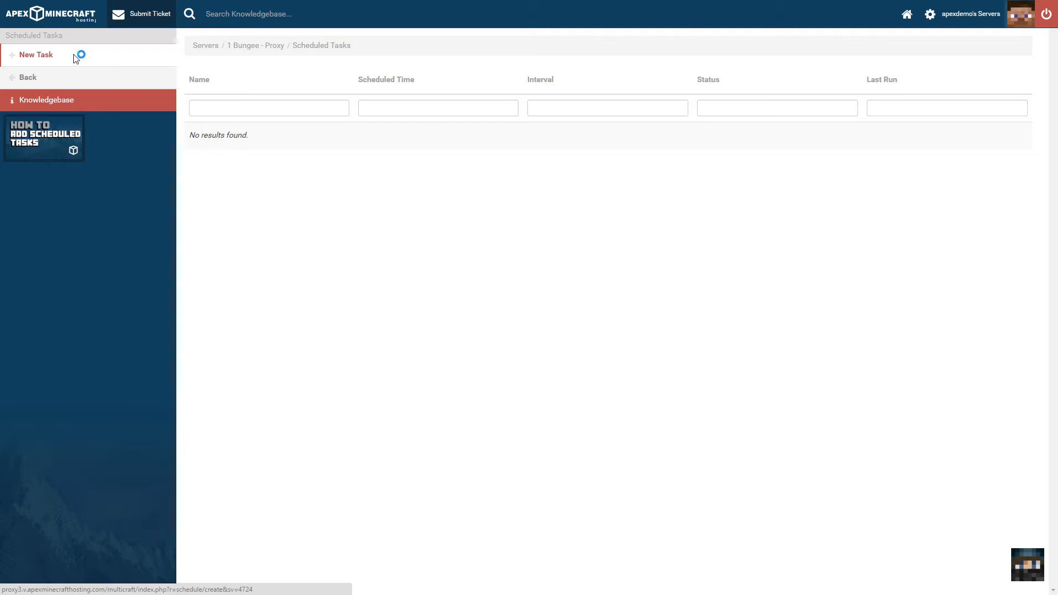
left_click(35, 55)
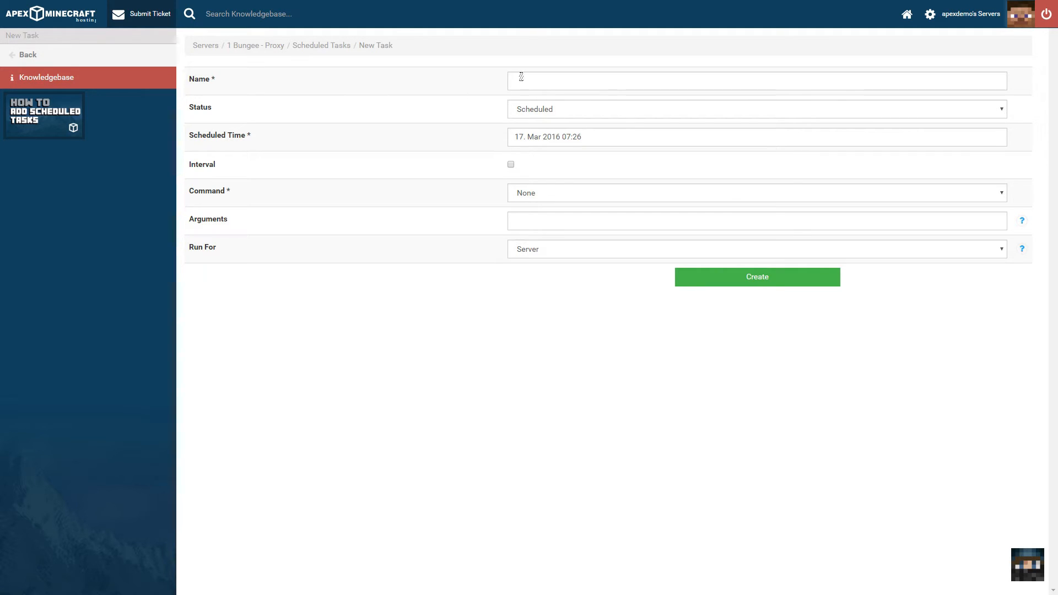
type("Backup")
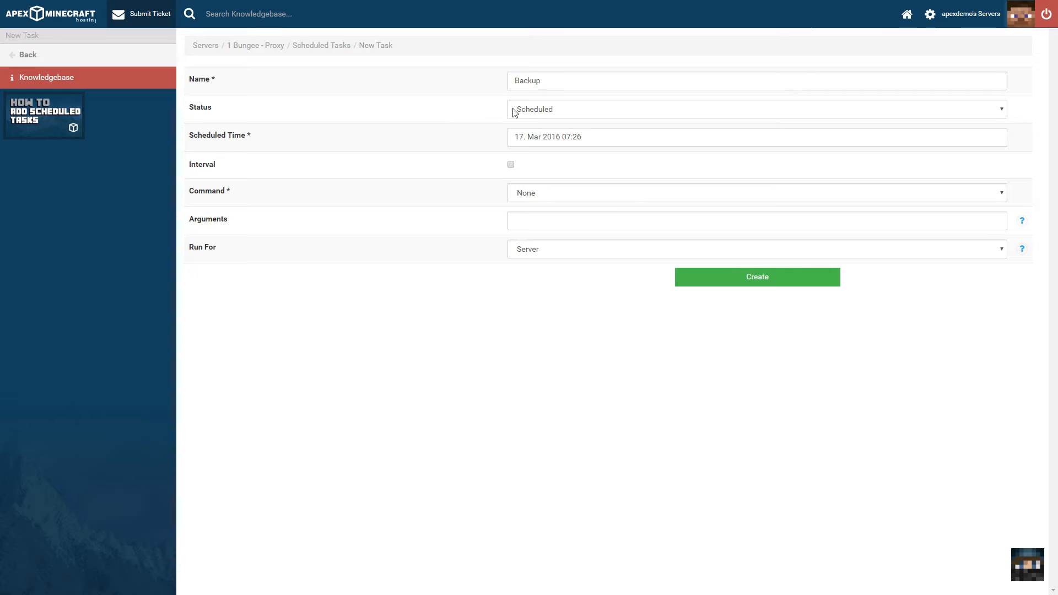
mouse_move(456, 136)
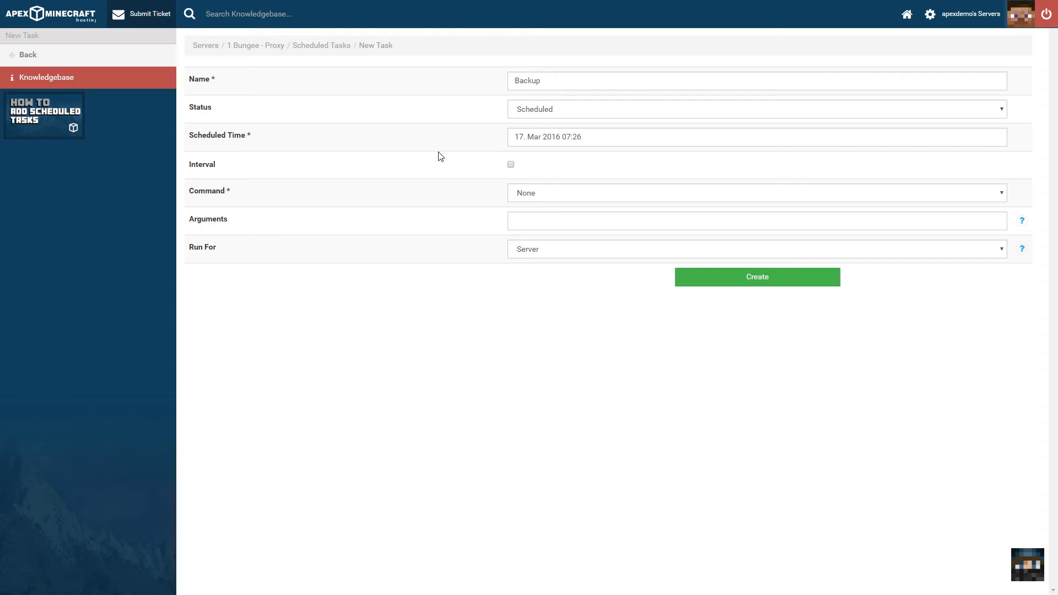
Step: Enable a repeating interval of 1 minute for the Backup task
left_click(510, 165)
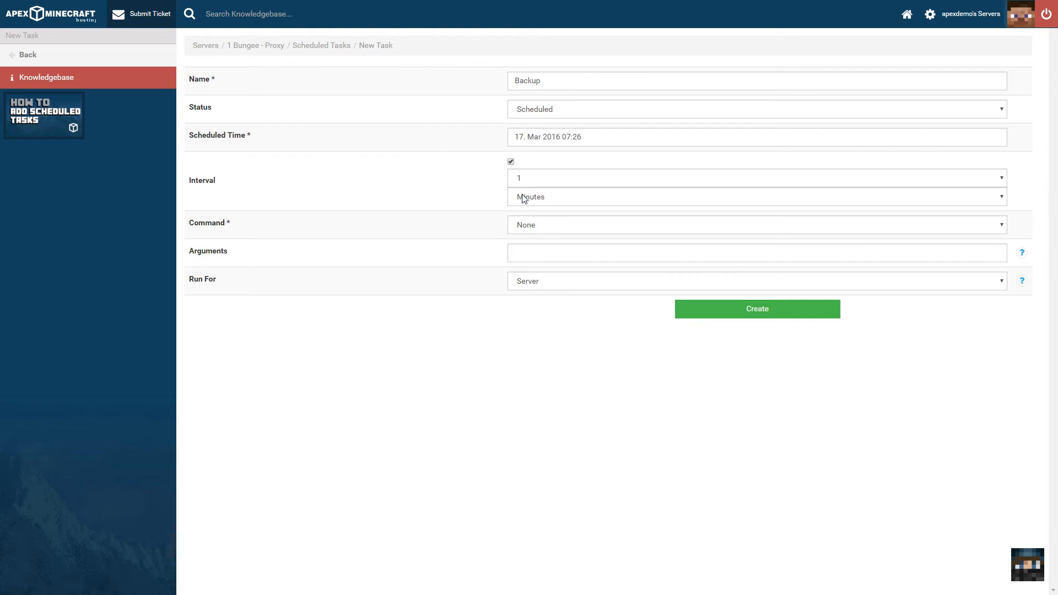
mouse_move(433, 244)
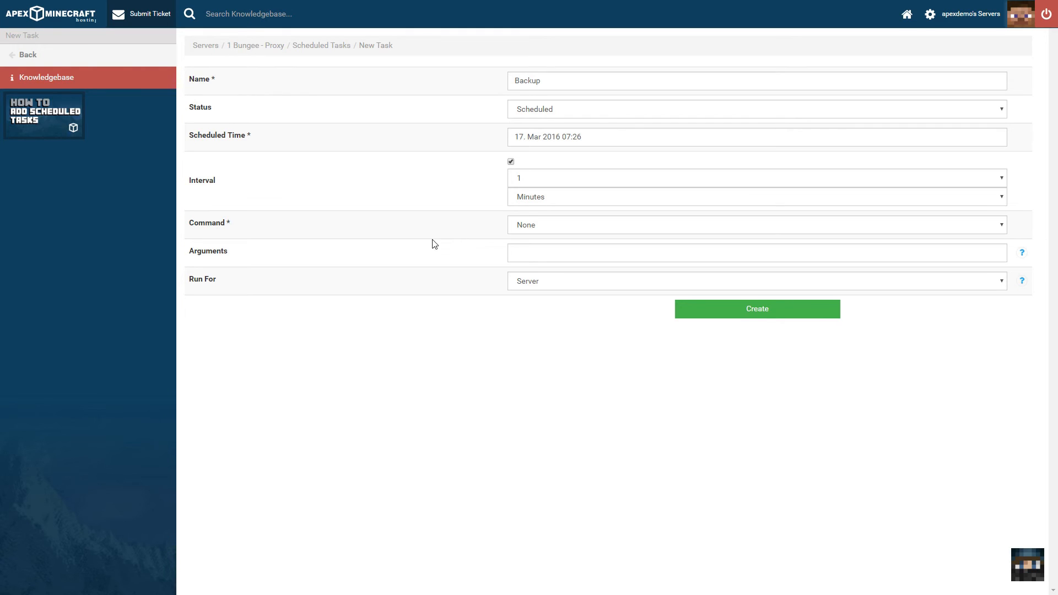
mouse_move(515, 245)
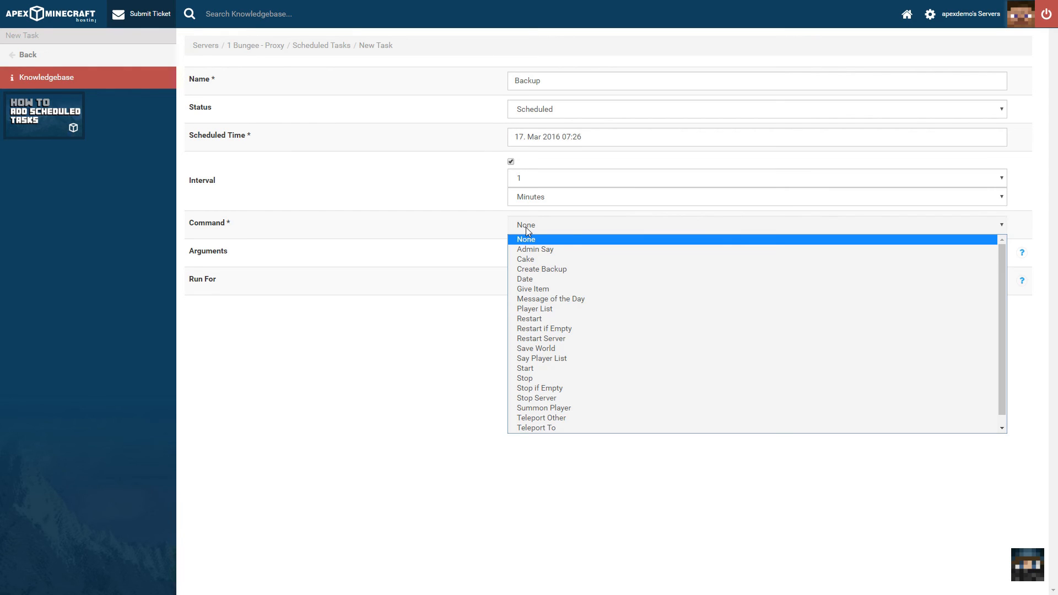
Step: Set the task's command to Create Backup
left_click(541, 269)
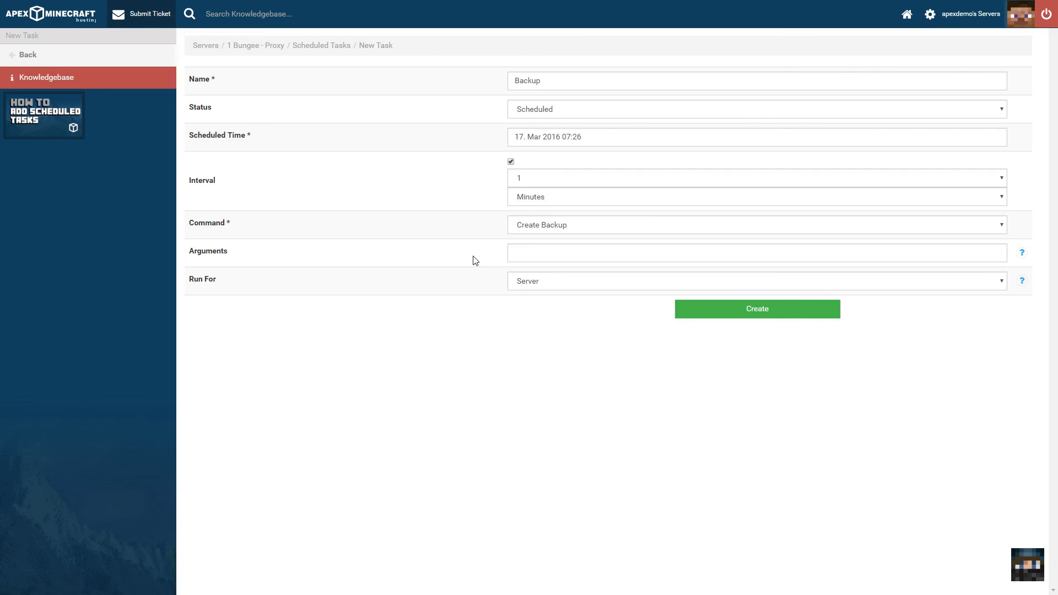
mouse_move(499, 279)
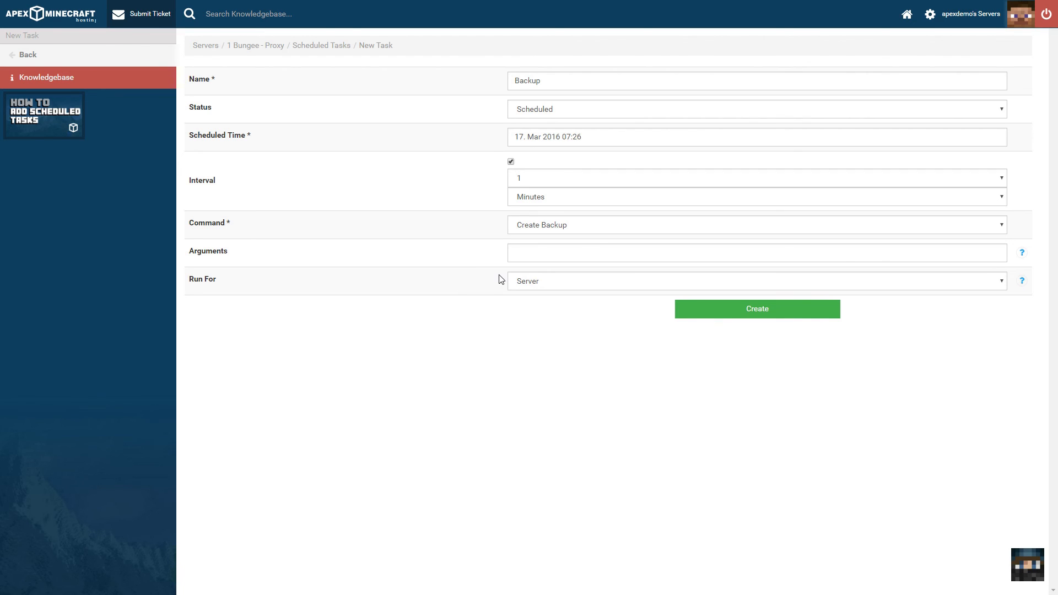